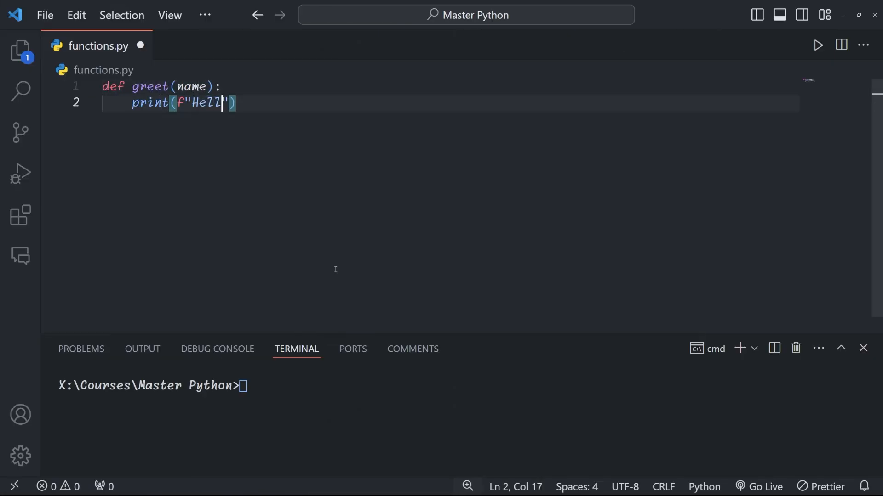
- Finish greet's f-string greeting with {name}, then call greet("Alice", 25)
type("o, {name}!")
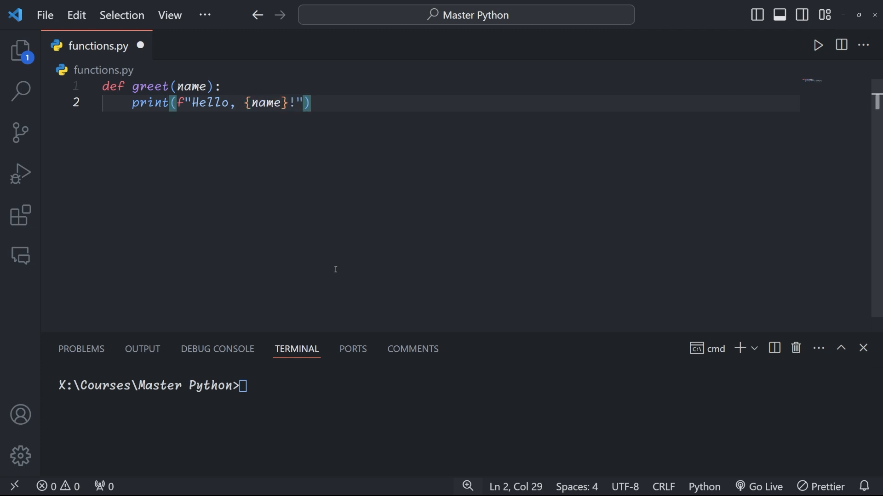
type(" You are {age} years old.")
key("Enter")
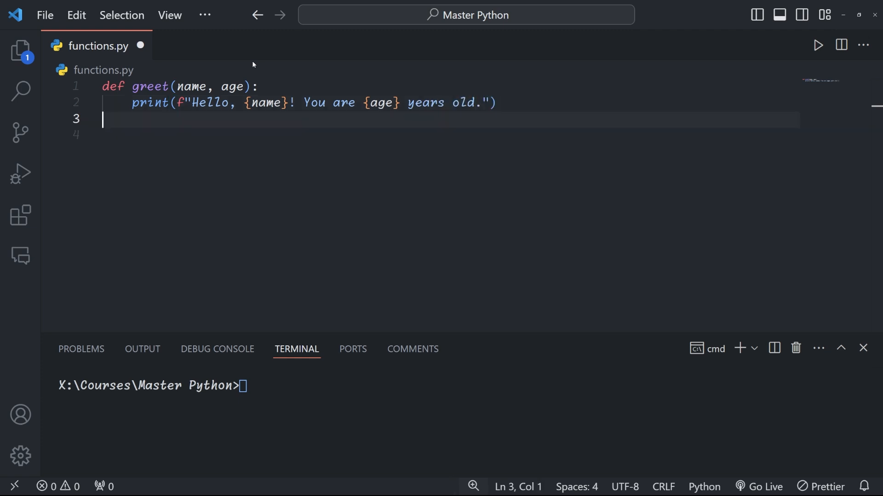
type("greet(\"Alice\", 25)")
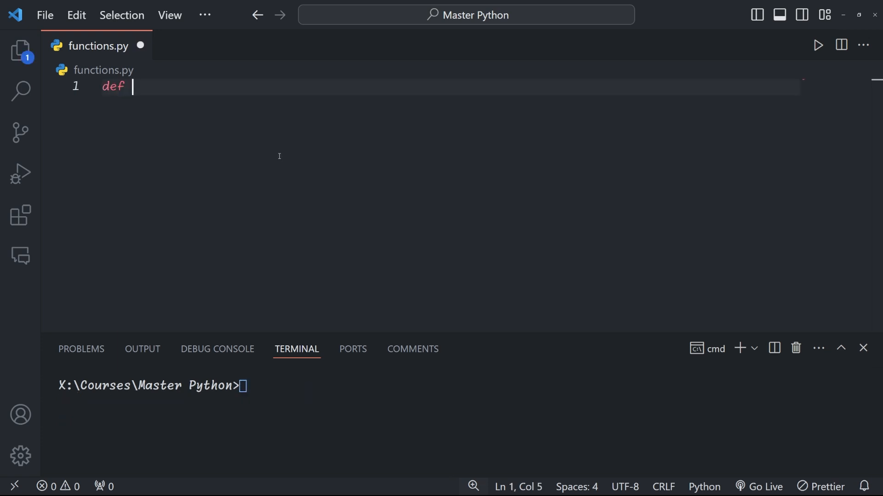
- Write describe_pet with keyword calls (animal="dog", name="Woofer"; name="Whisk") and run python functions.py
type("describe_pet(animal, name):")
type("print(f\"I have a {animal} named {name}.")
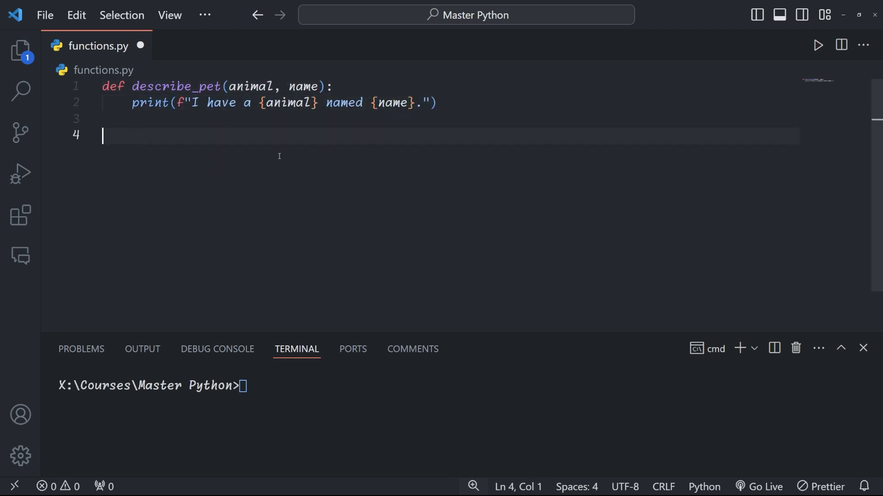
type("describe_pet(animal)")
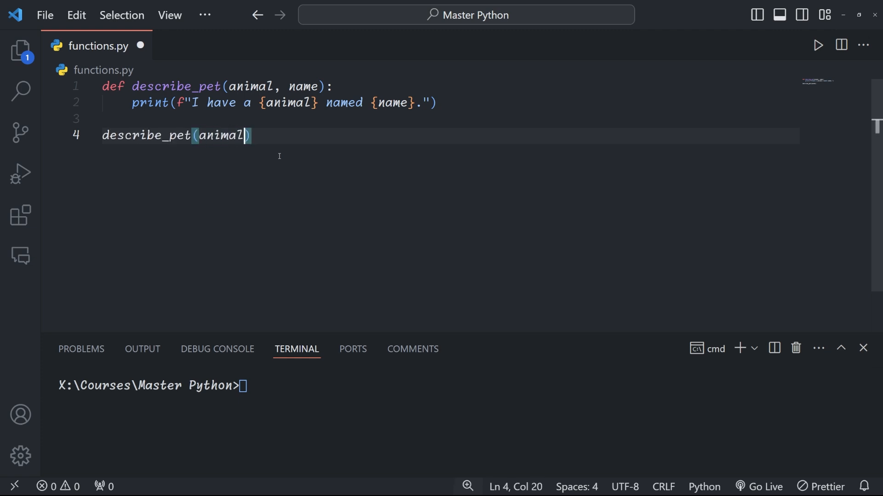
type("=\"dog\", name=\"Woofer\")")
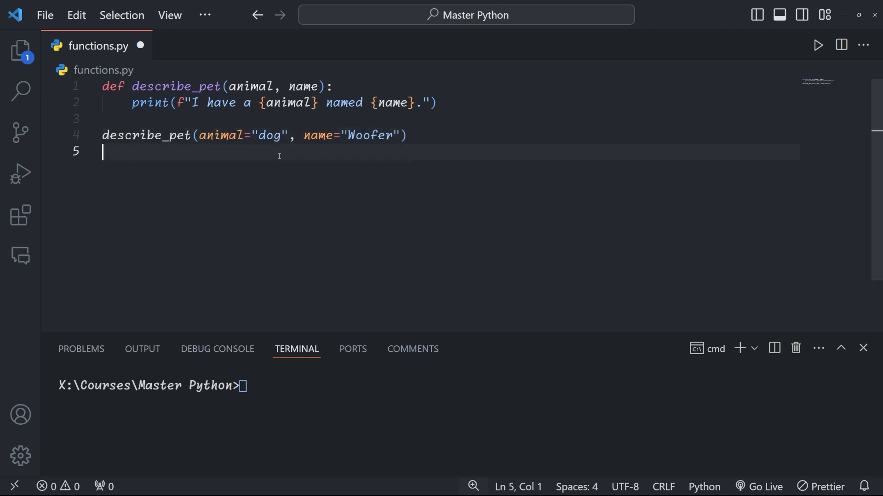
type("describe_pet(name=\"Whisk\"")
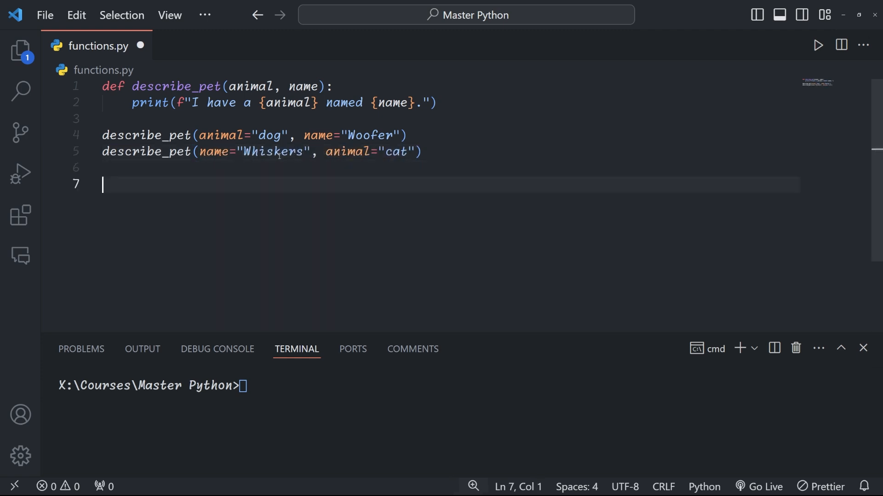
type("python function")
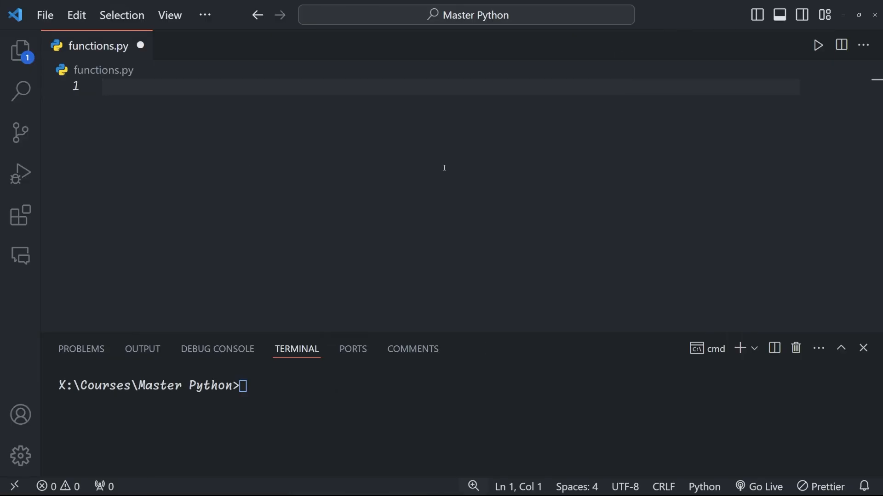
- Define add_item(item, list=[]) and add a second call below the apple print line
type("def add_item(item, list=[]):")
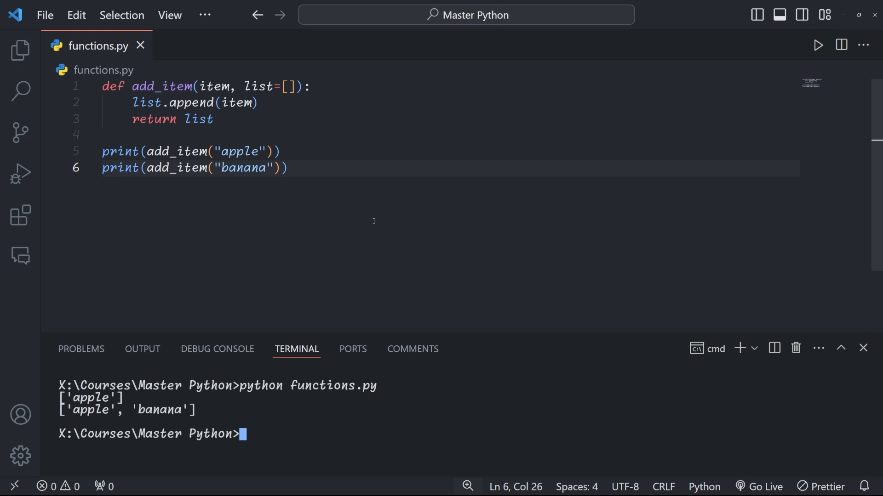
left_click(284, 151)
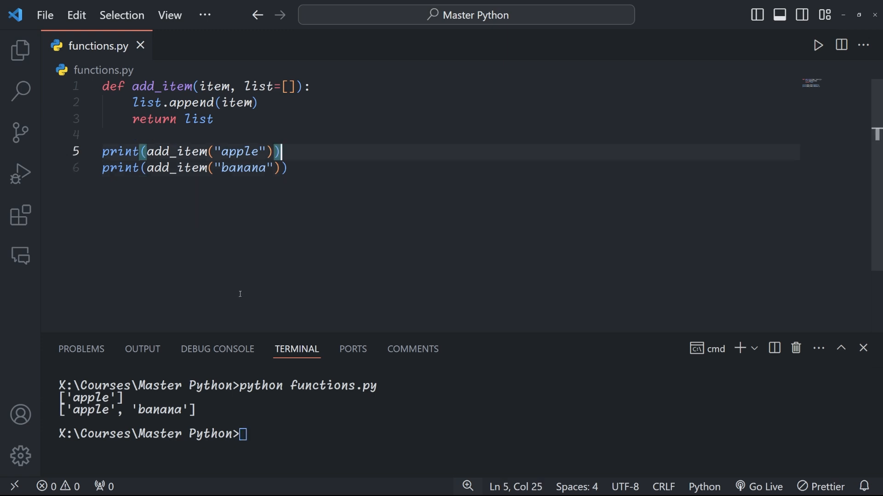
key("Enter")
type("py")
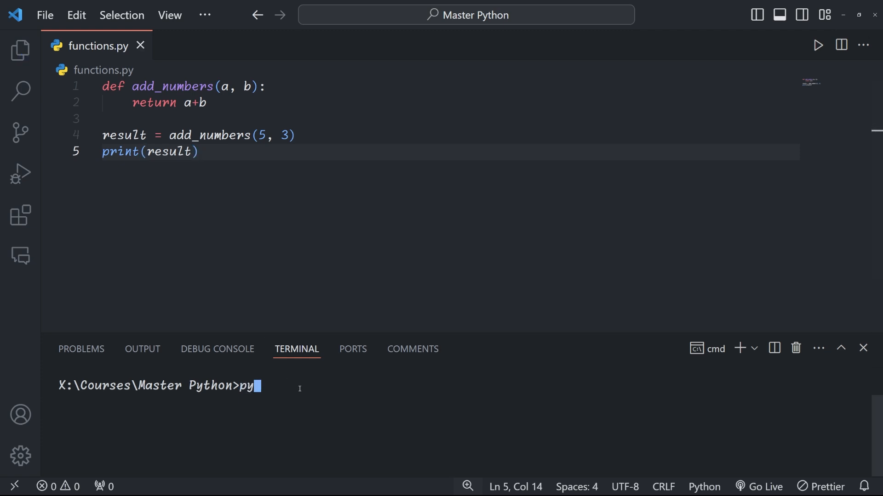
- Run the add_numbers script in the terminal before starting the divide function
key("Return")
type("return \"E")
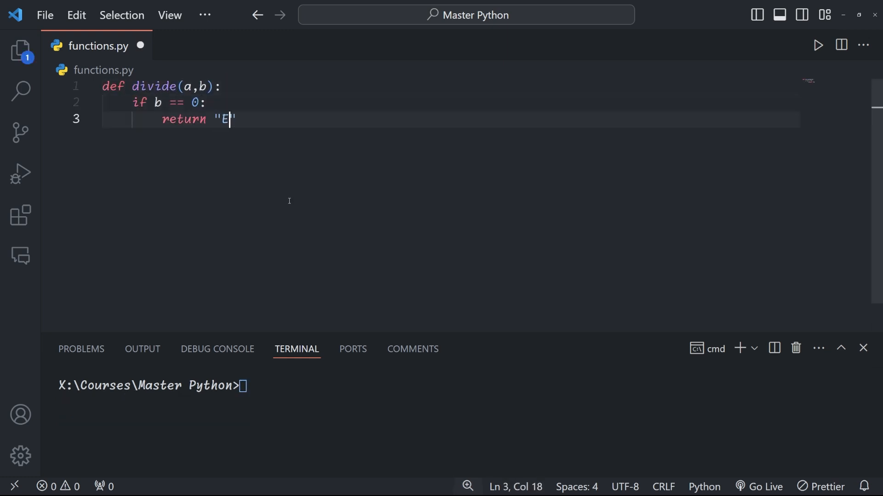
- Return "Error: cannot divide by zero", print divide(10, 2) and divide(10, 0), then run functions.py
type("rror: cannot divide by zero\"")
type("print(d")
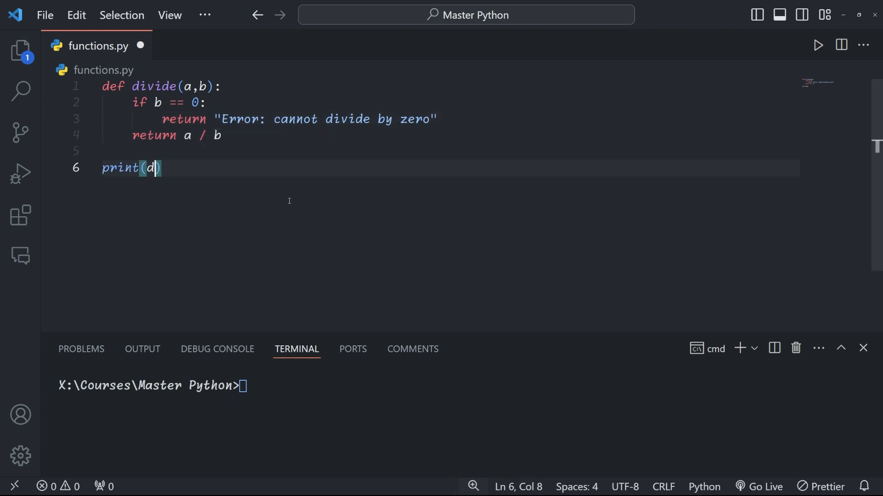
type("ivide(10, 2))")
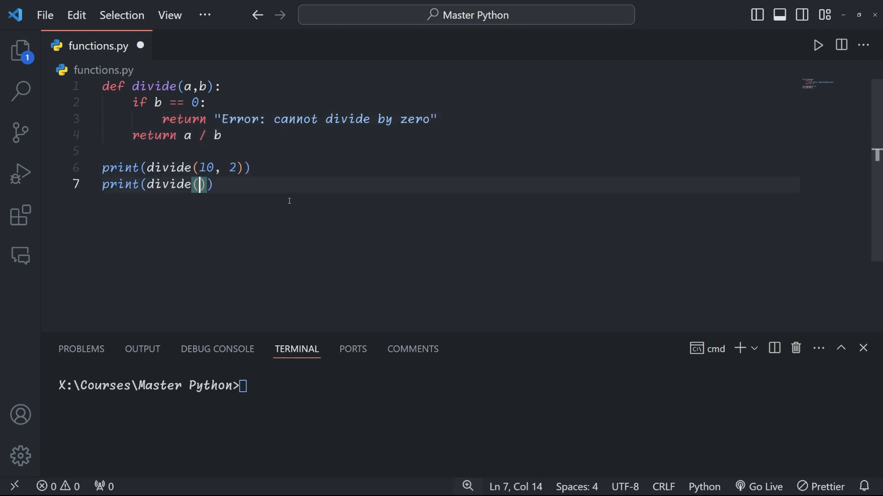
type("10, 0")
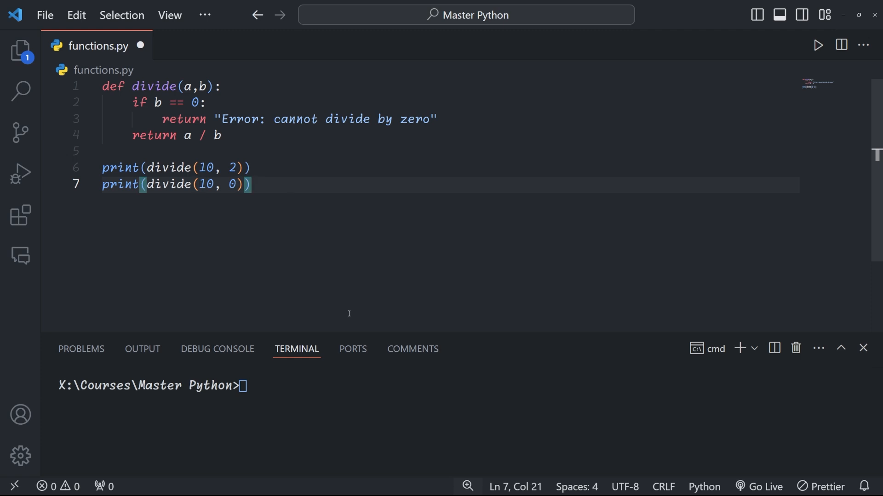
type("python functions")
type("length")
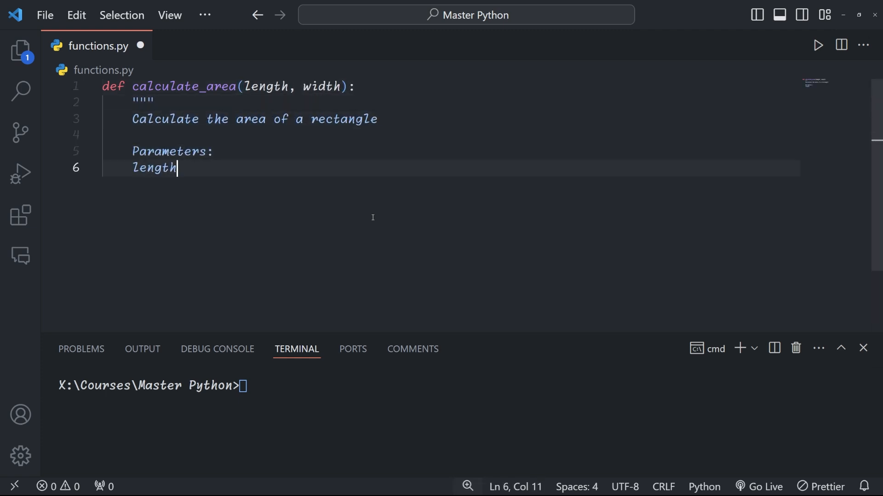
- Document the rectangle's length and width in the docstring, then print calculate_area.__doc__
type("(float): The length of the rectangle")
type("float: The area of the recta")
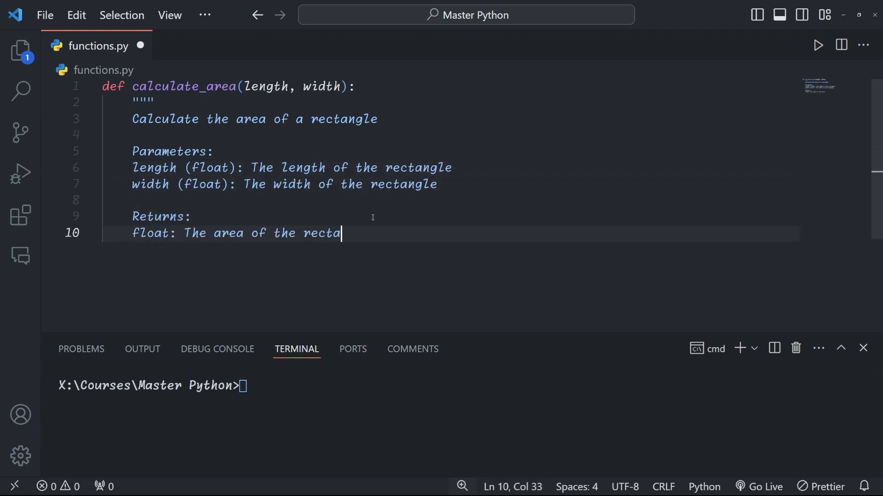
type("ngle")
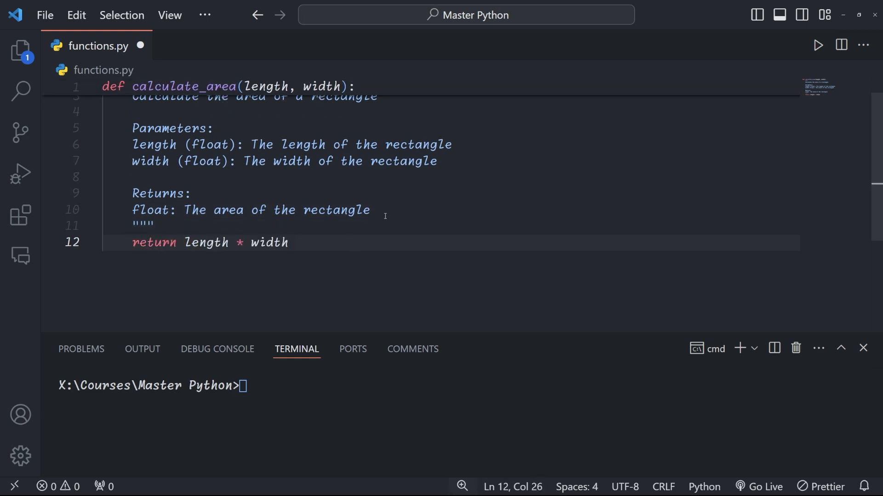
key("Enter")
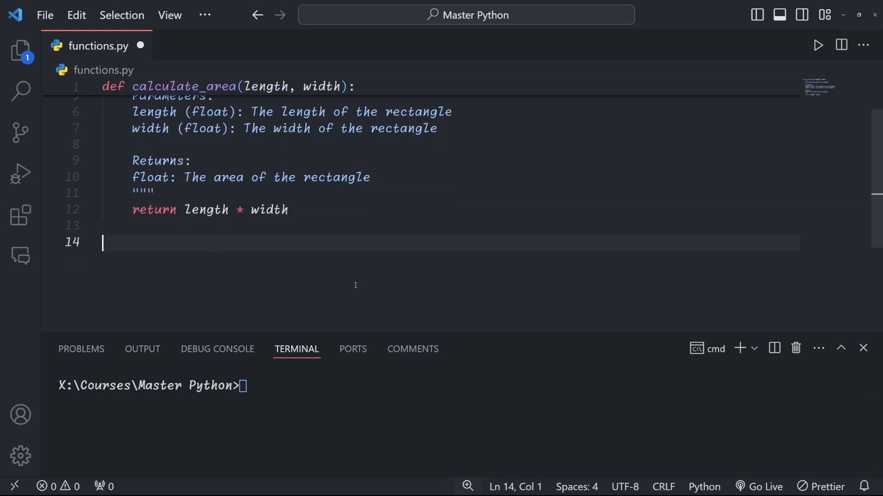
type("print(calculate_area.__doc__)")
type("print(say_hello(\"Al")
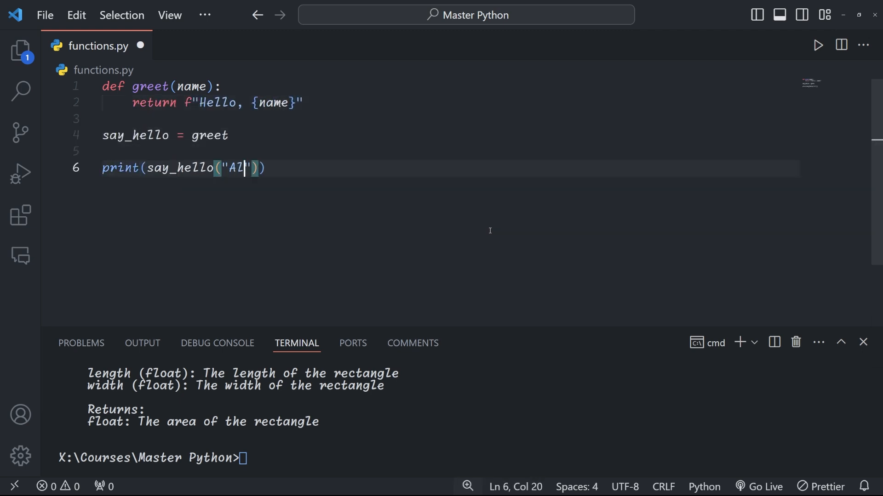
- Finish typing the sample name inside the print(say_hello(...)) call
type("ice")
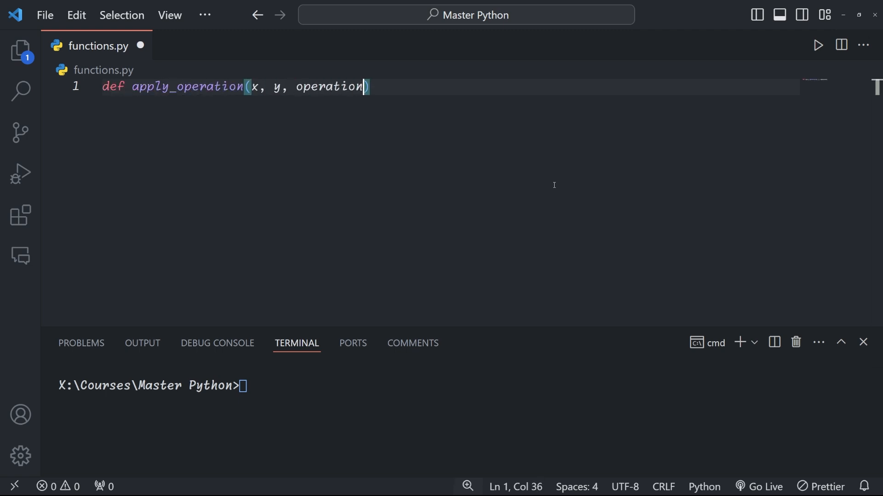
- Write apply_operation returning operation(x, y), plus add(a, b) and multiply(a, b) helpers
type(":")
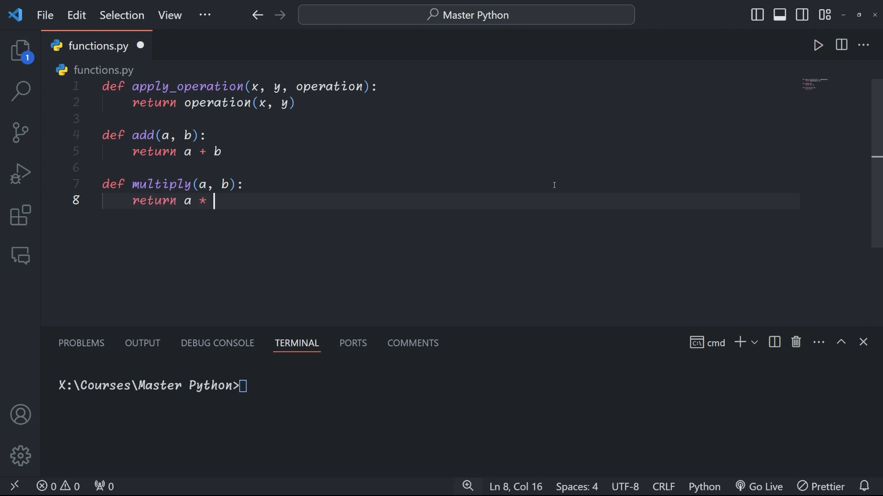
type("b")
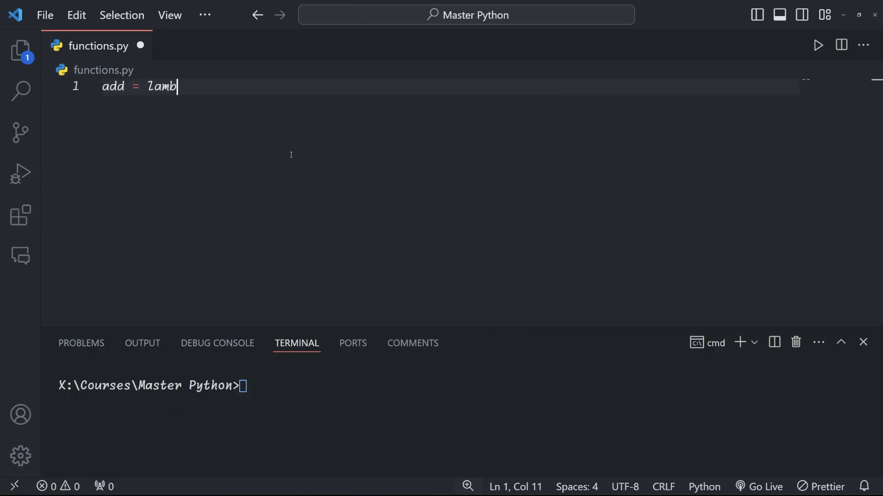
- Write add = lambda x, y returning their sum, print the result, and run the saved script
type("da x, y: x + y")
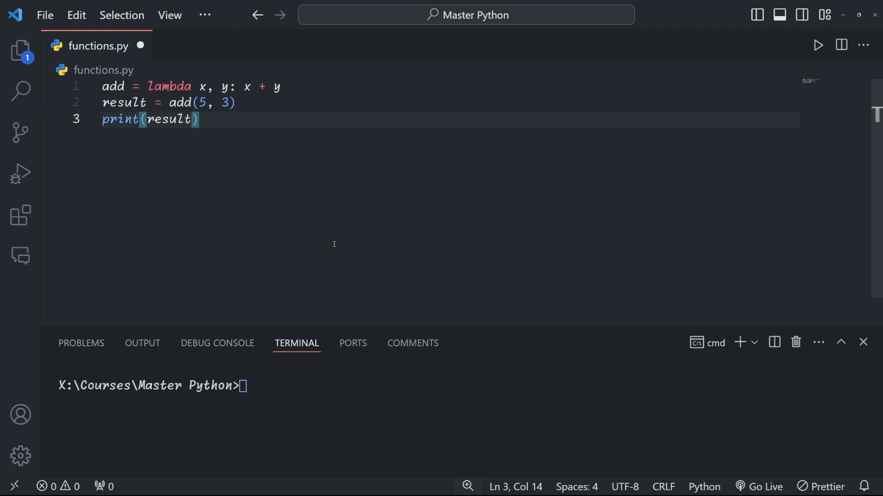
type("p")
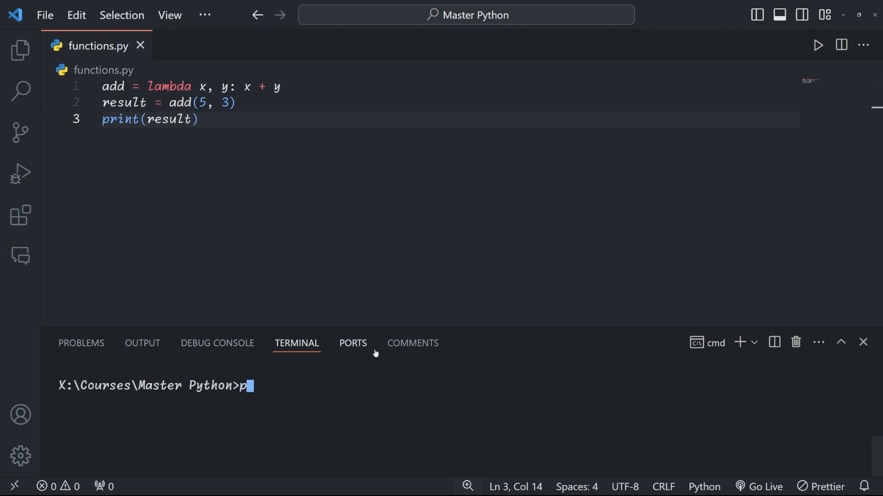
key("Return")
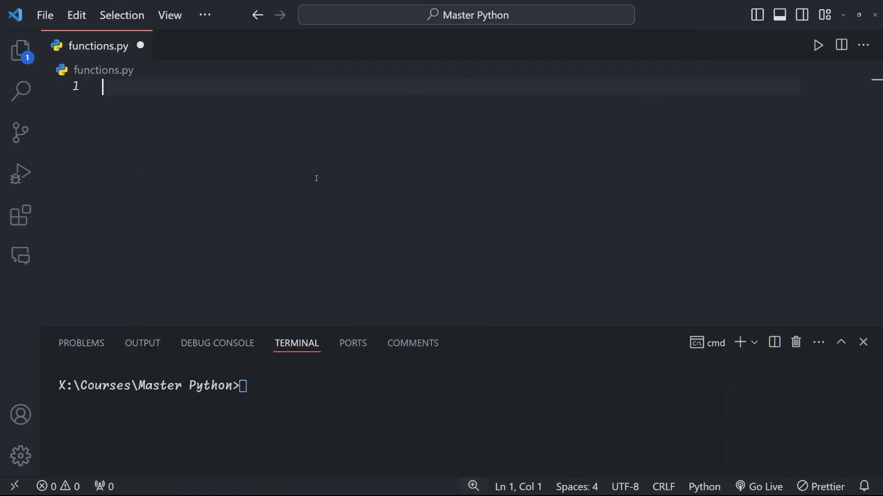
- List numbers 1 to 10, filter evens with lambda x: x % 2 == 0, and print them
type("numbers = [1, 2, 3, 4, 5, 6, 7, 8, 9, 10")
type("even_numbers = list(filter(lambda")
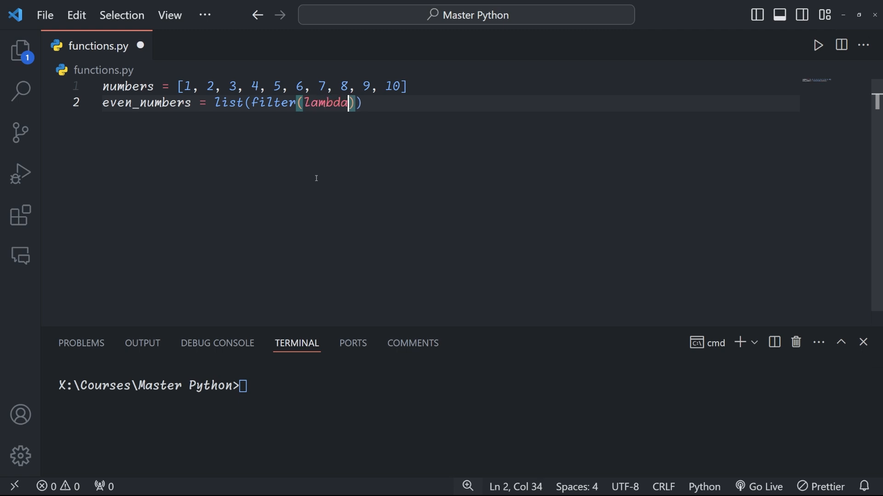
type("x: x % 2 == 0, numbers")
type("print(even_numbers")
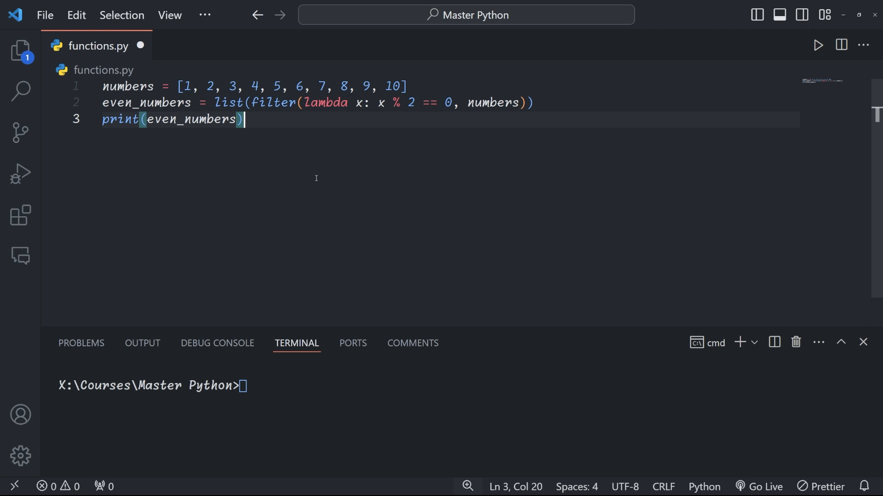
type("py")
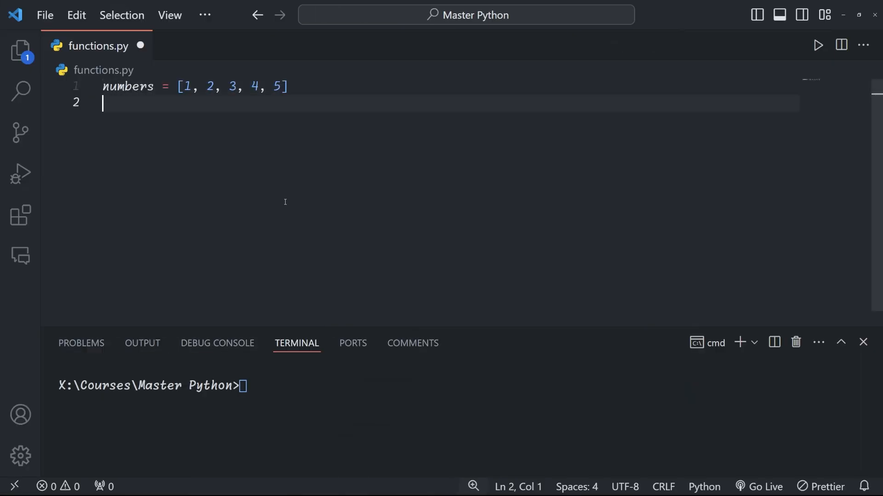
- Write squared_numbers = list(map(lambda x: x ** 2, numbers)) and print it
type("squared_numbers = list(map()")
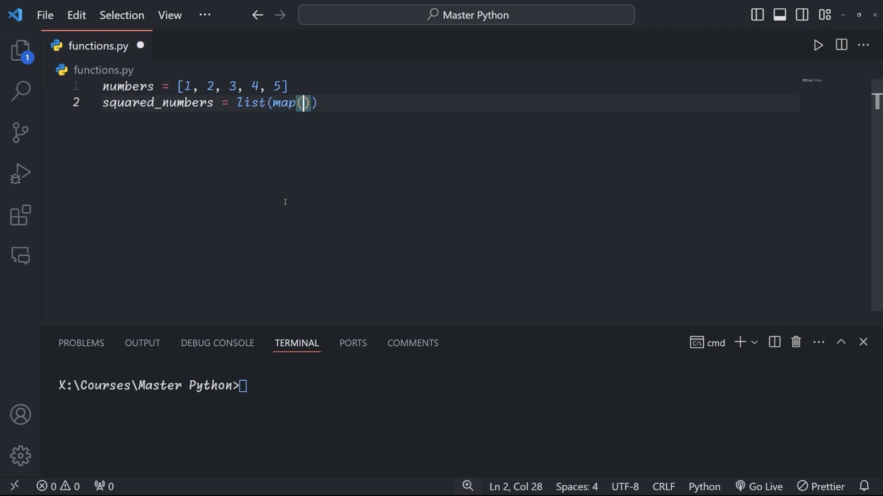
type("lambda x: x ** 2, numbers")
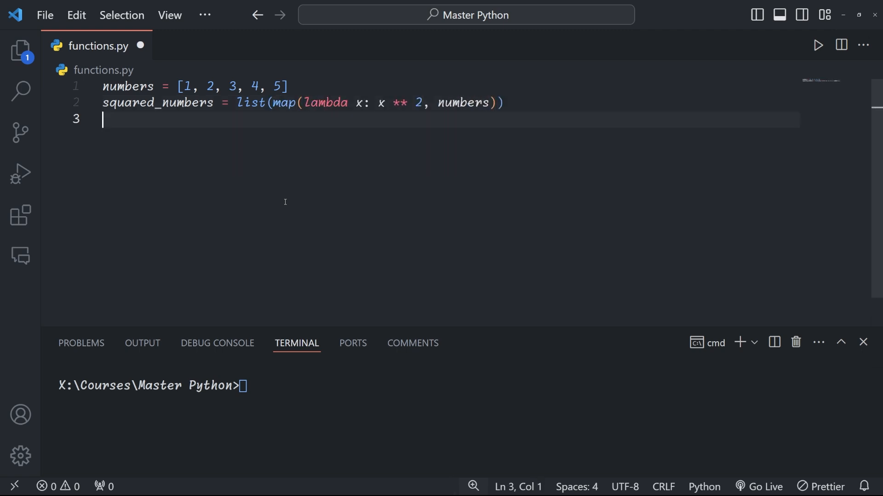
type("print(squared_numbers)")
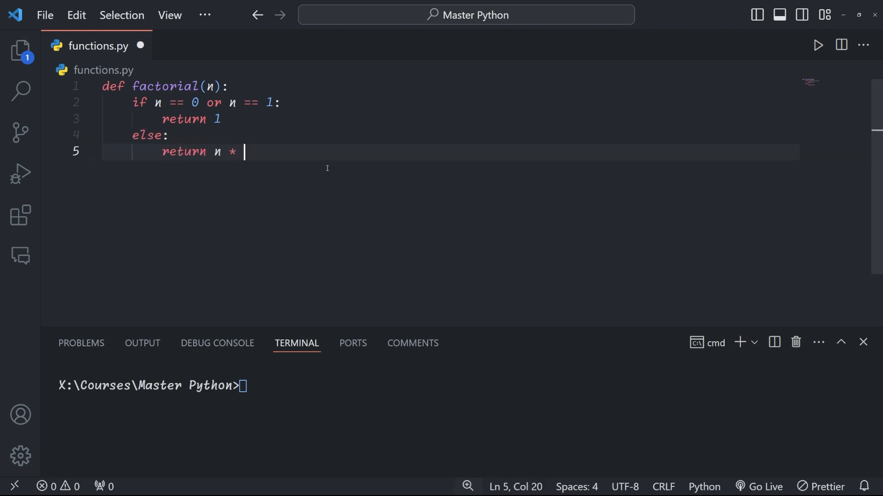
- Finish factorial with return n * factorial(n-1) and start its print call
type("factorial(n-1)")
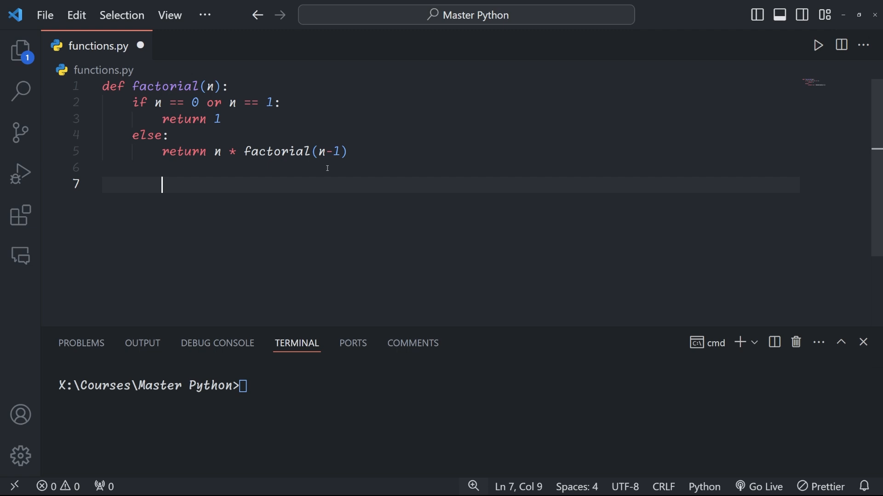
type("print(fa")
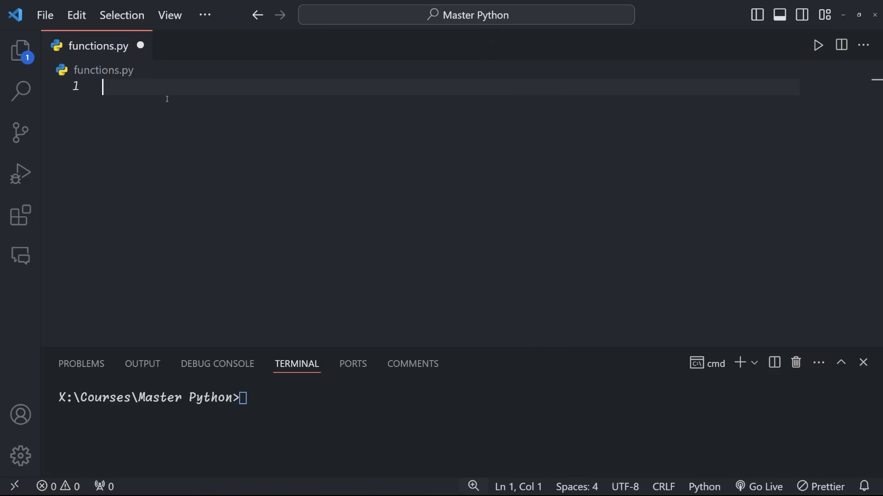
type("def my_decorator(func):")
type("return wrapper")
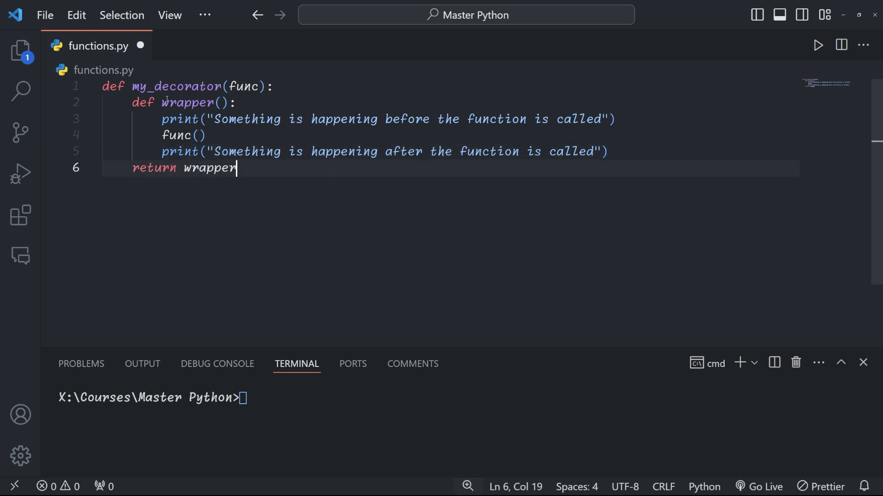
key("Enter")
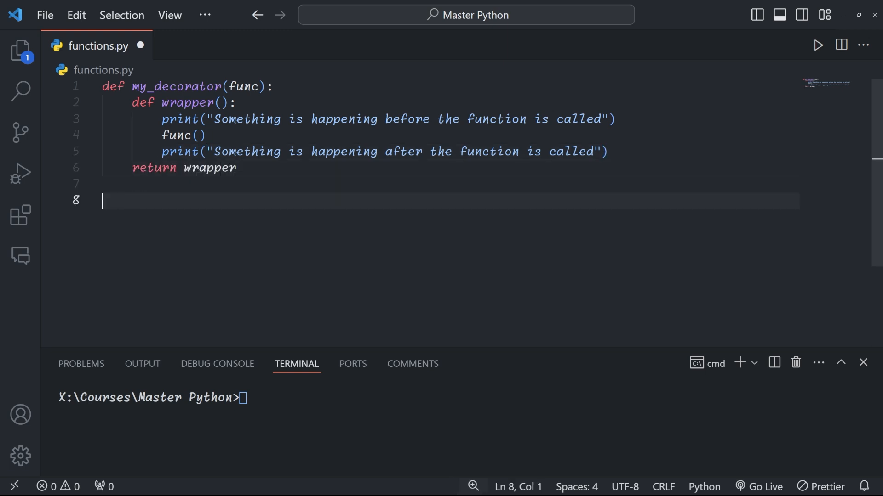
type("@my_decorator")
type("s")
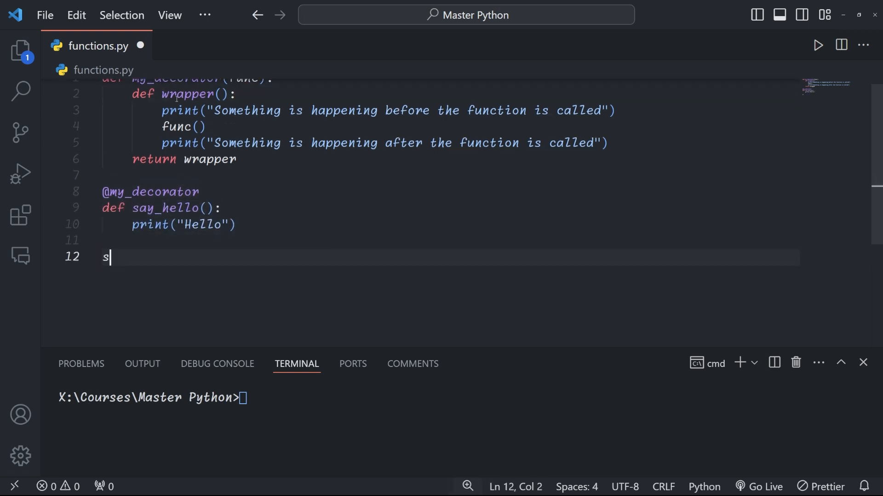
- Complete the say_hello() call at the end of the decorator example
type("ay_hello()")
left_click(449, 78)
type("def sum_all(")
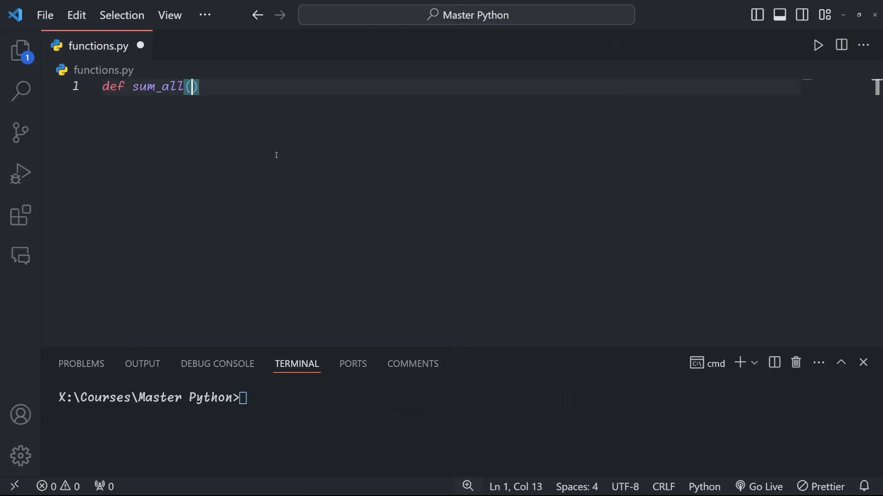
- Write sum_all(*args) summing its arguments, print sum_all(1, 2, 3, 4, 5), then select all to clear
type("*args):\\n    total = 0\\n    for num in")
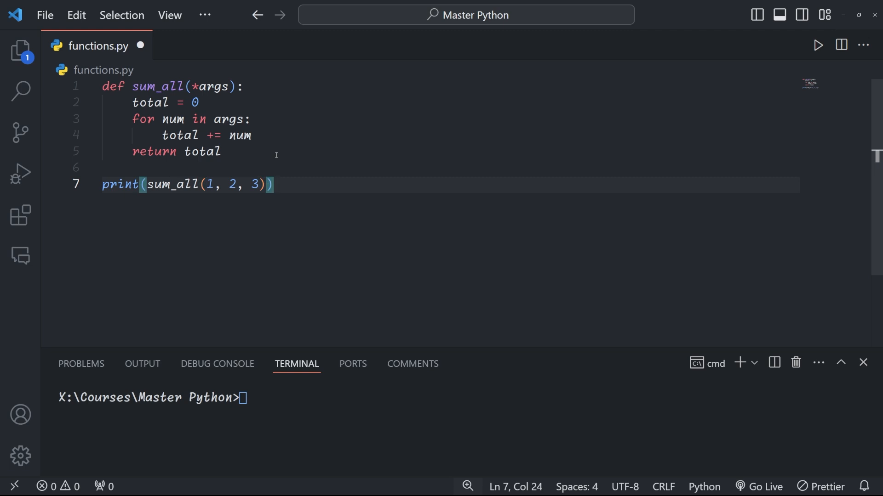
type("print(sum_all(1, 2, 3, 4, 5))")
left_click(463, 398)
type("python functions.py")
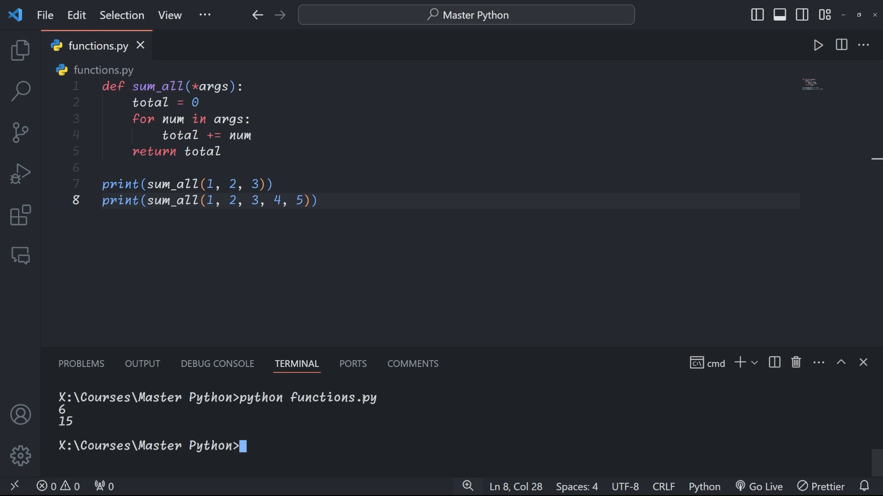
key("Ctrl+A")
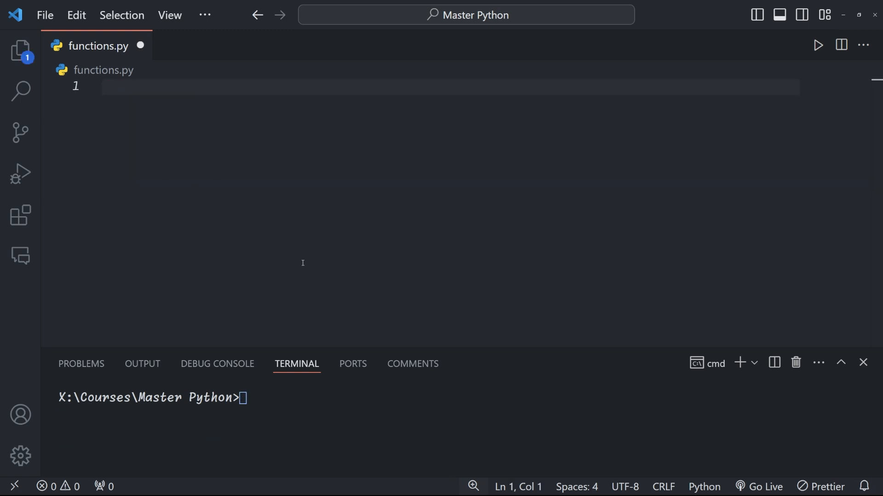
- Define print_info(**kwargs) printing each key: value, called with name Alice, age 30, city New York
type("def print_info(**kwargs):")
type("for key, value in kwargs.items():")
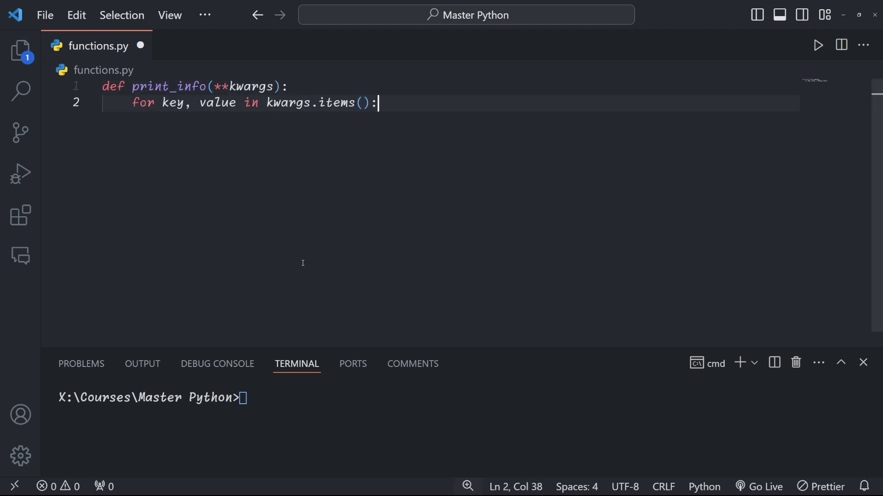
type("print(f\"{key}: {value}\")")
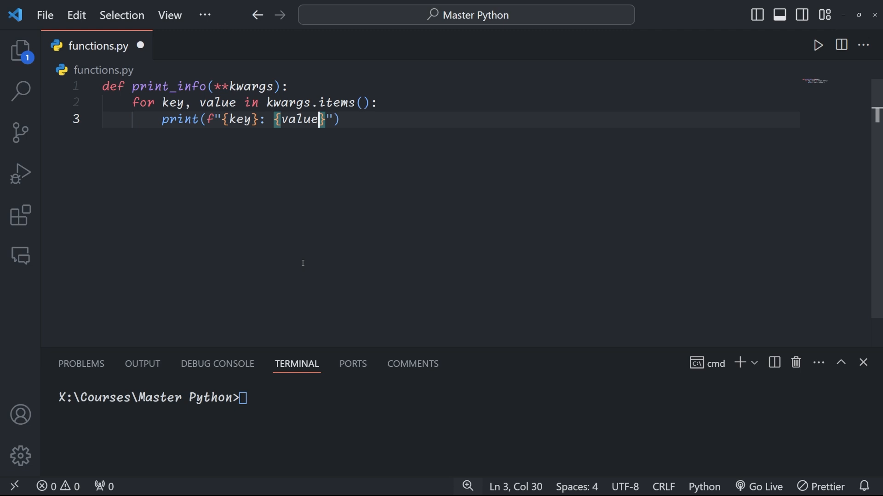
type("print_info(name=\"Alice\")")
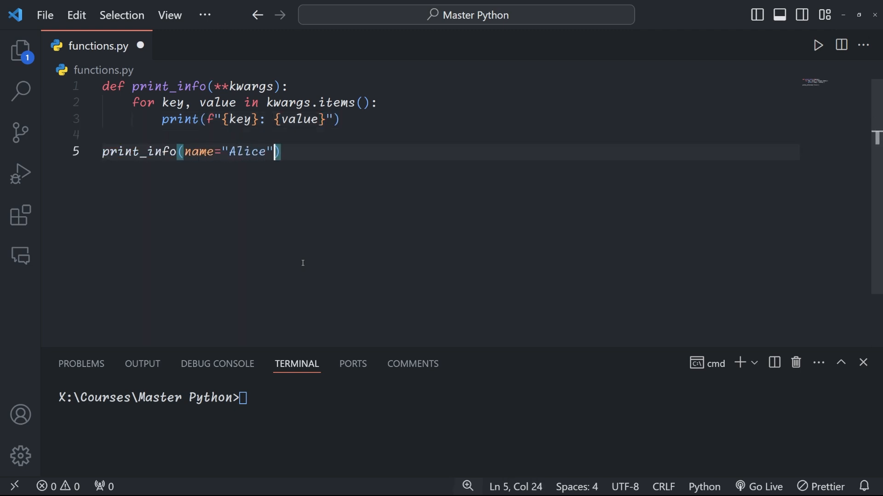
type(", age=30, city=\"New York\"")
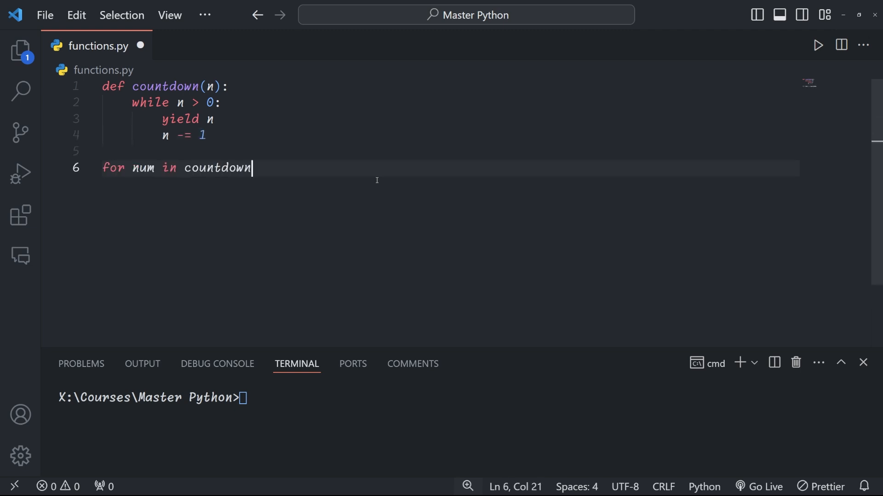
- Loop over countdown(5), run python functions.py, then create counter from infinite_counter()
type("(5):")
type("print(num")
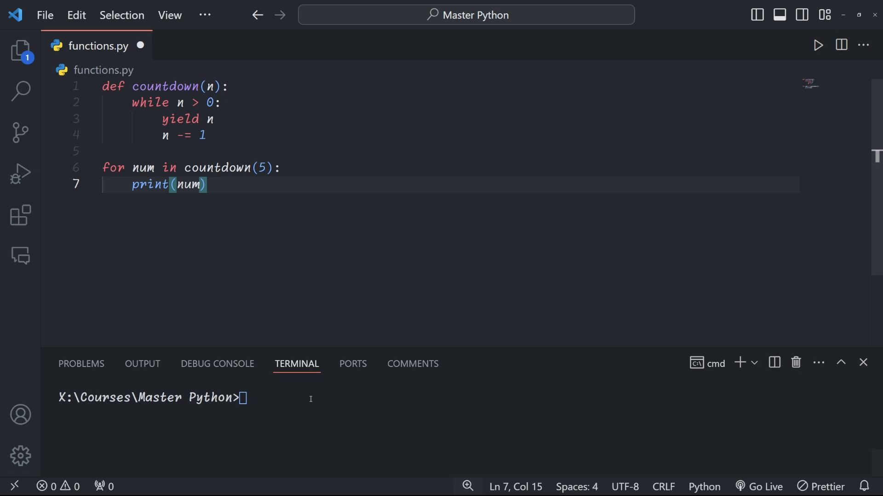
type("python")
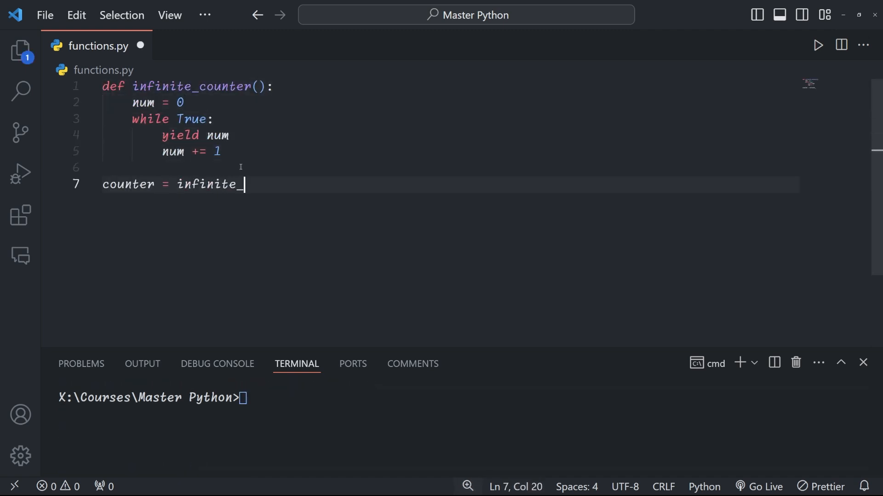
type("counter()")
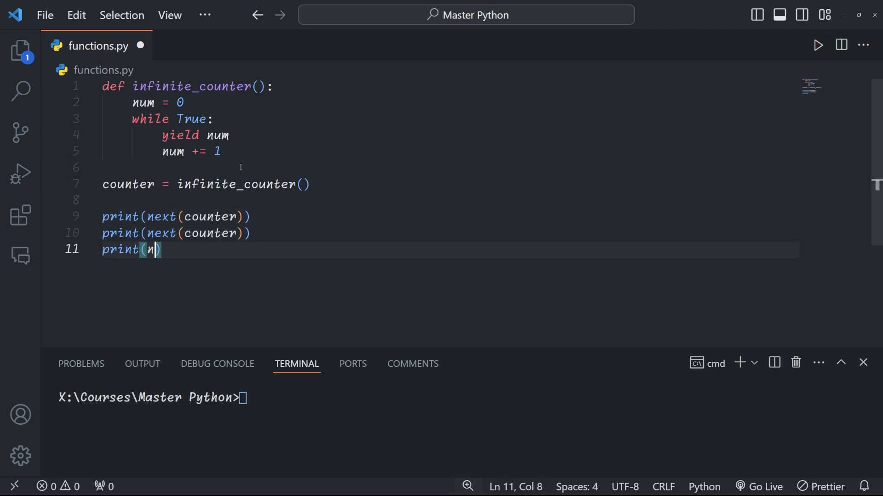